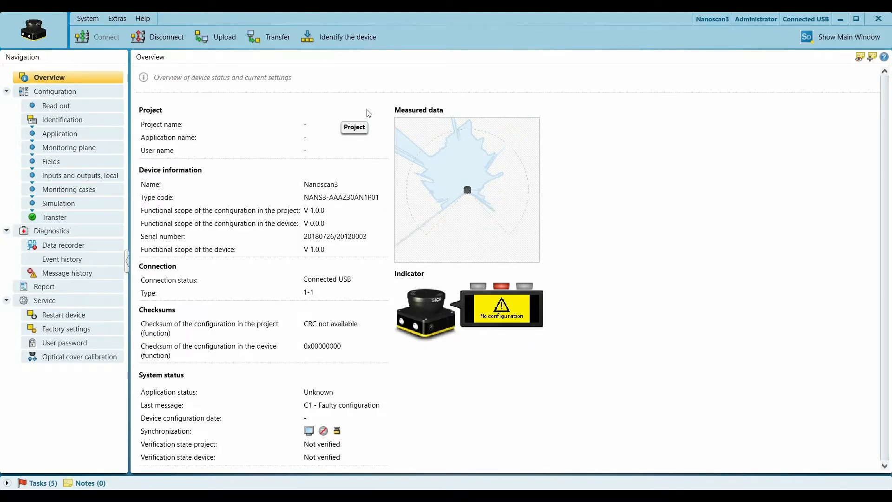
pyautogui.moveTo(123, 66)
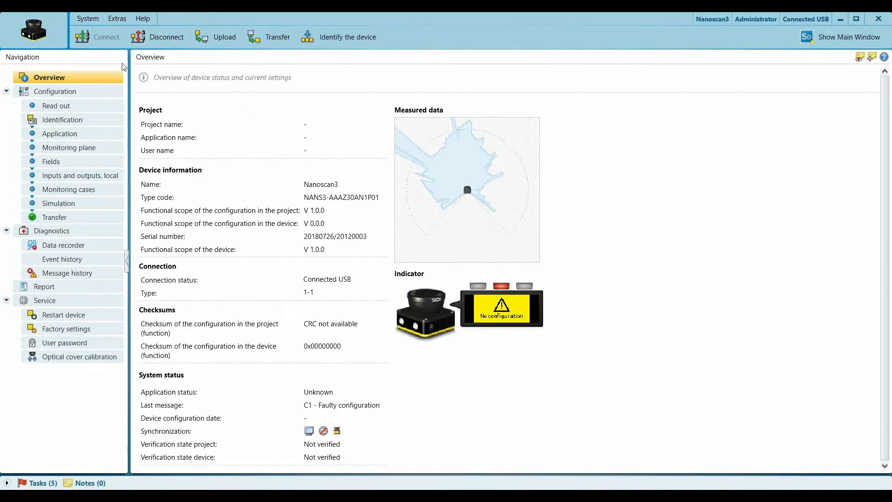
pyautogui.moveTo(68, 120)
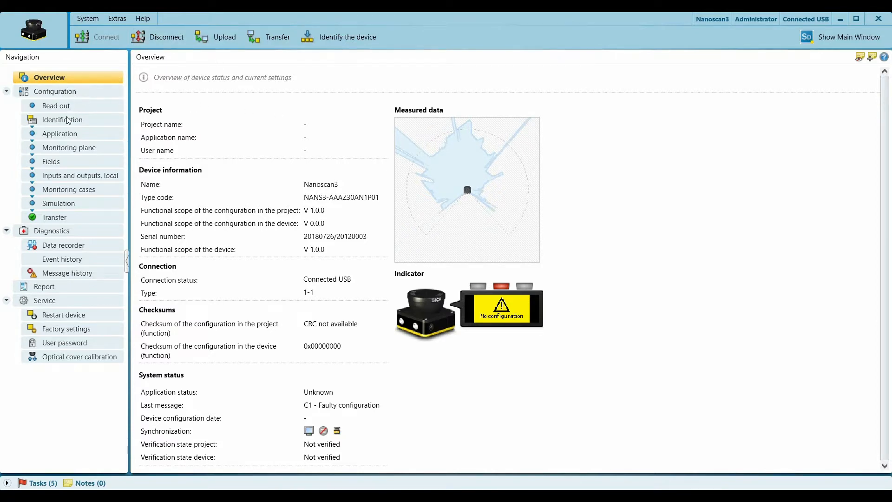
# - Review the Identification and Application pages, then bring up the Monitoring plane settings
pyautogui.click(62, 119)
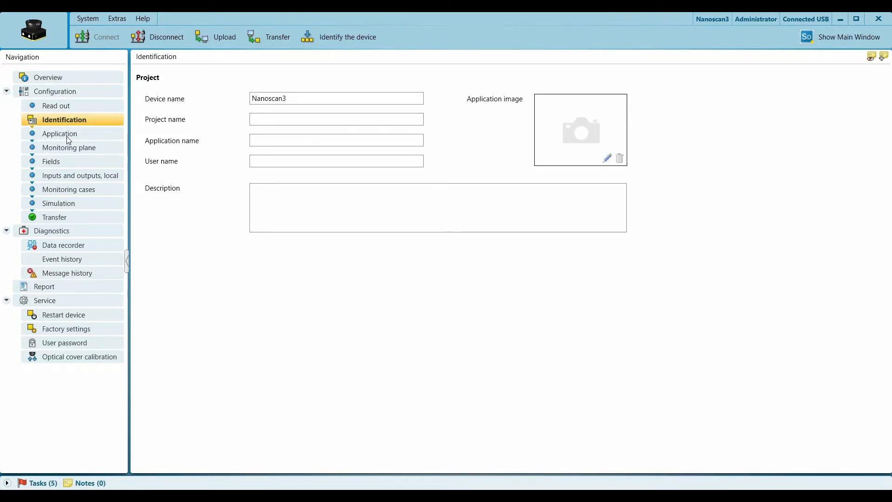
pyautogui.click(59, 133)
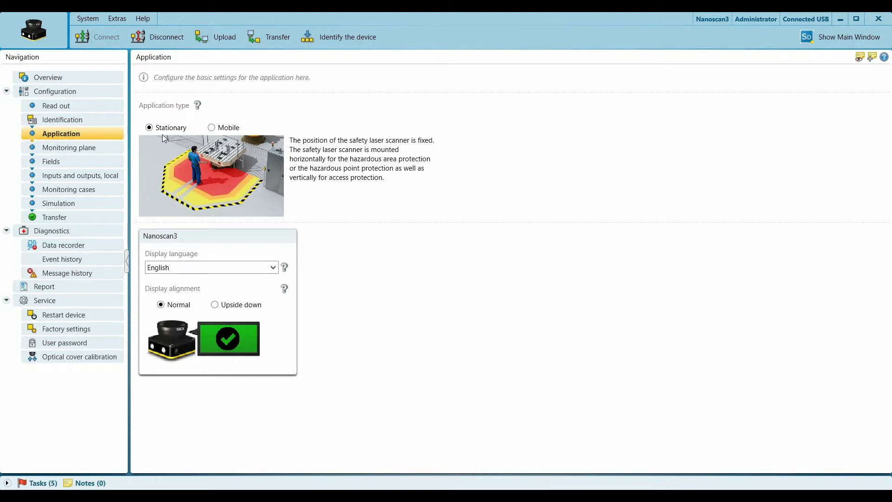
pyautogui.click(68, 147)
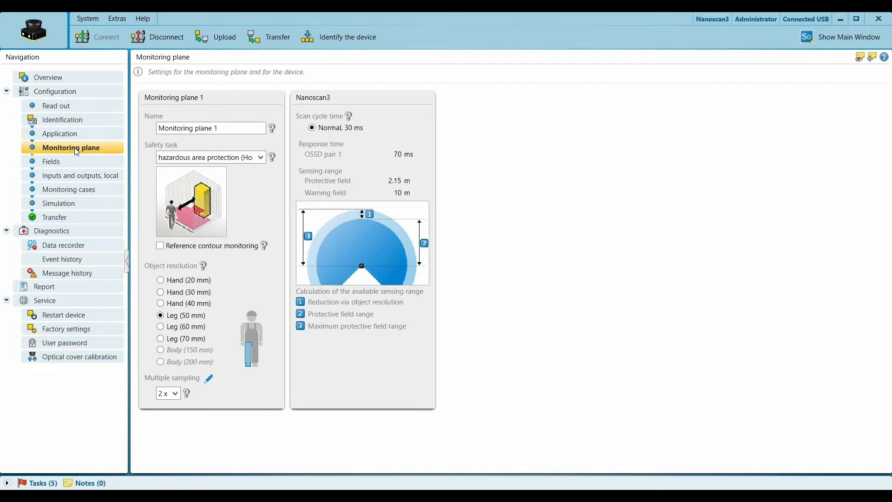
pyautogui.moveTo(171, 258)
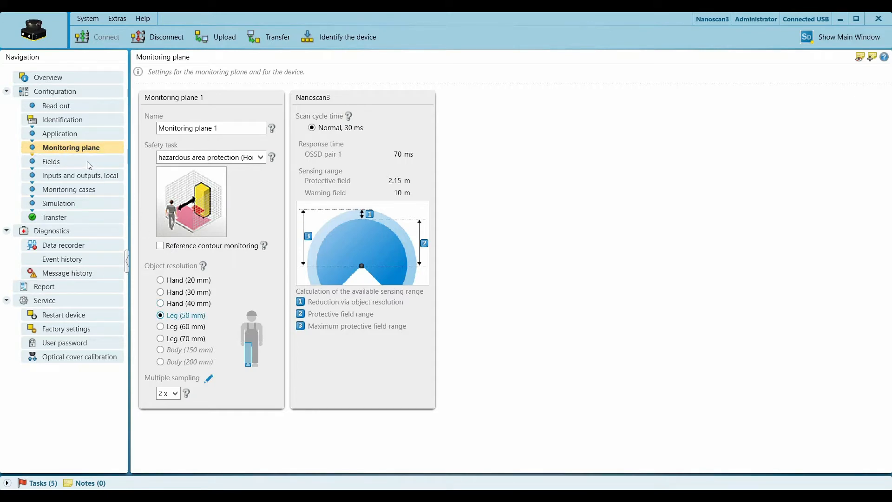
# - In the field editor, select Field (1) and draw a protective rectangle ahead of the scanner
pyautogui.click(51, 161)
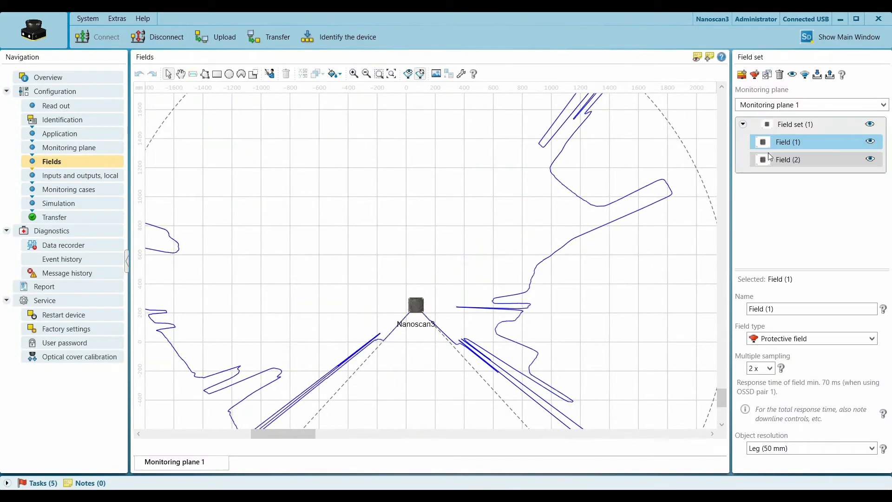
pyautogui.click(795, 124)
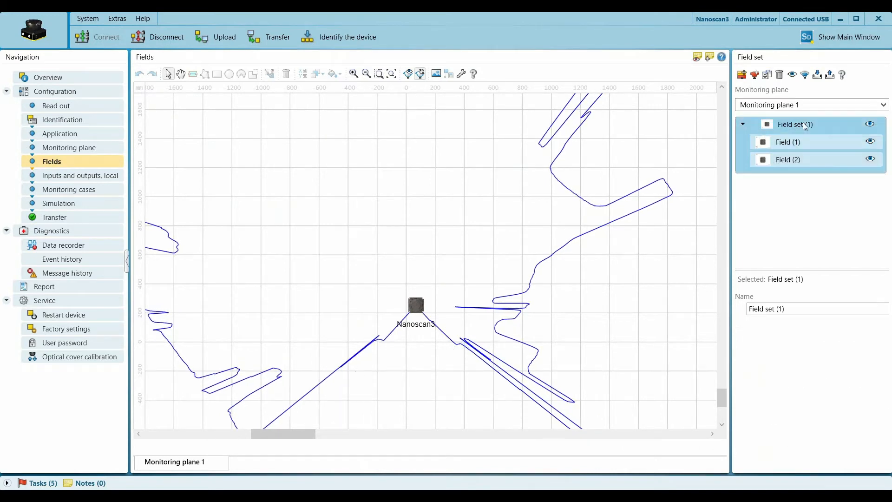
pyautogui.click(789, 160)
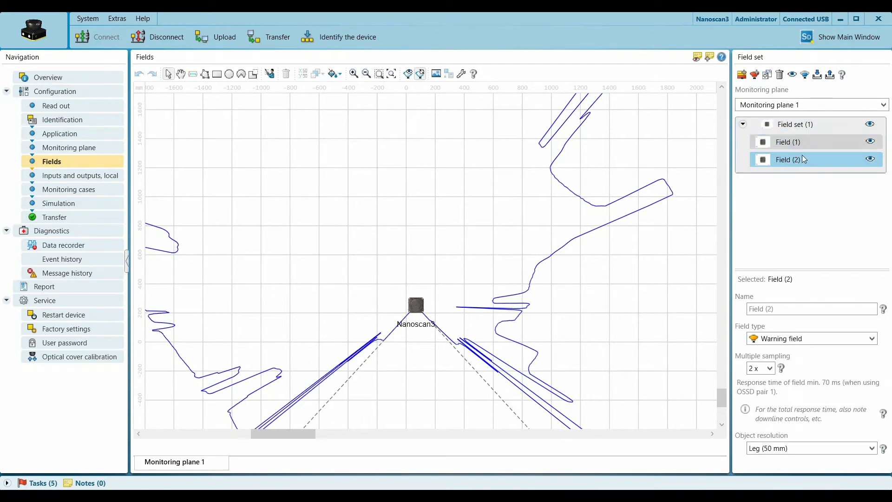
pyautogui.click(788, 142)
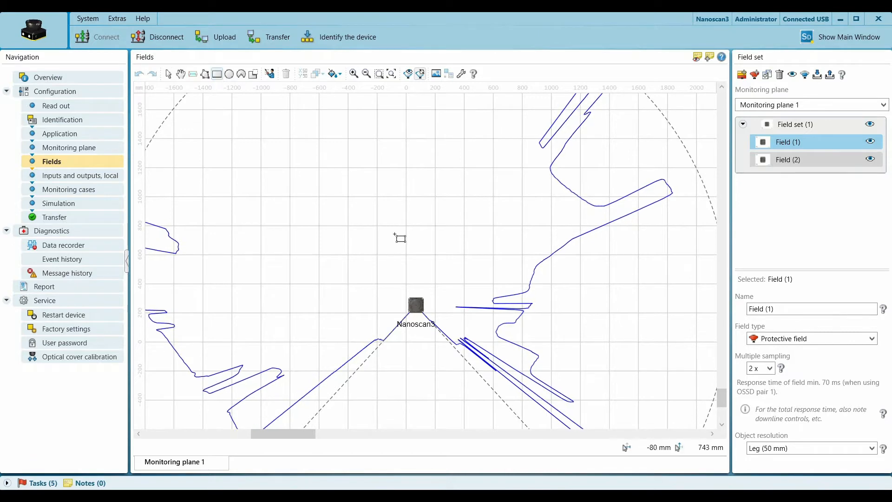
pyautogui.moveTo(391, 228); pyautogui.dragTo(450, 302)
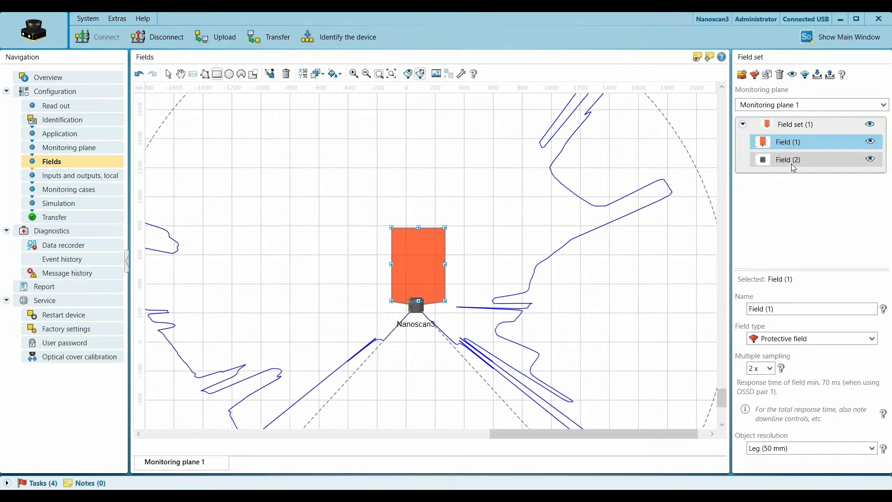
# - Select Field (2) in the Field set panel for the warning field
pyautogui.click(788, 160)
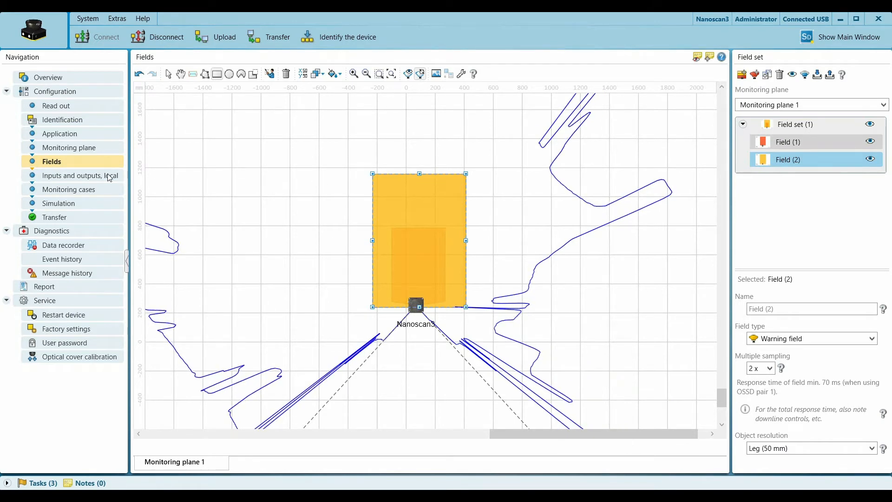
# - Assign the OSSD signal to pins 2 and 4 and view its restart settings
pyautogui.click(74, 176)
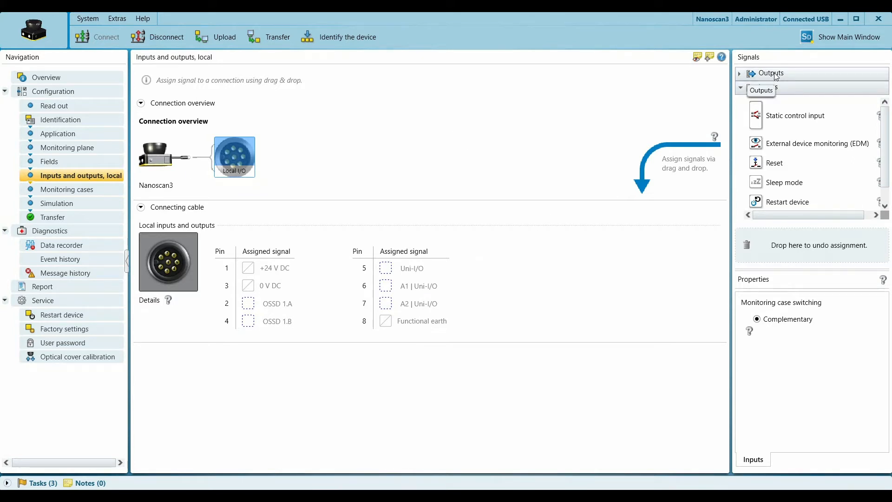
pyautogui.click(771, 73)
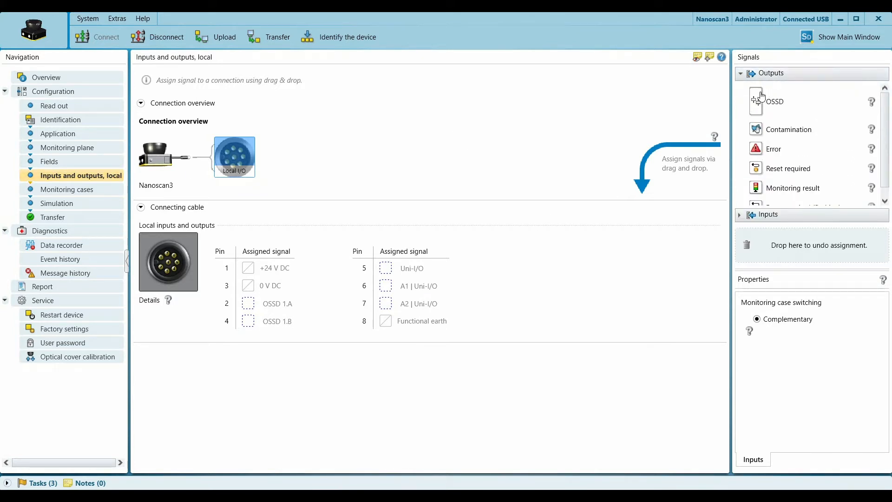
pyautogui.moveTo(761, 101); pyautogui.dragTo(249, 303)
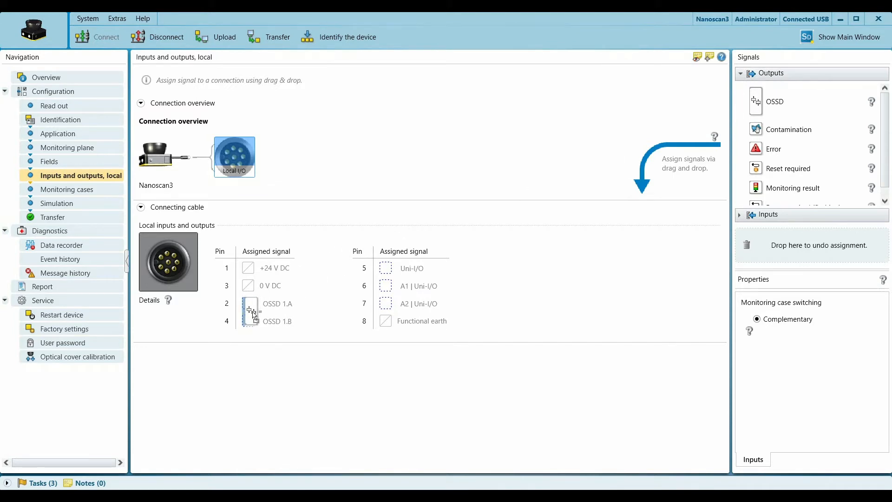
pyautogui.click(250, 311)
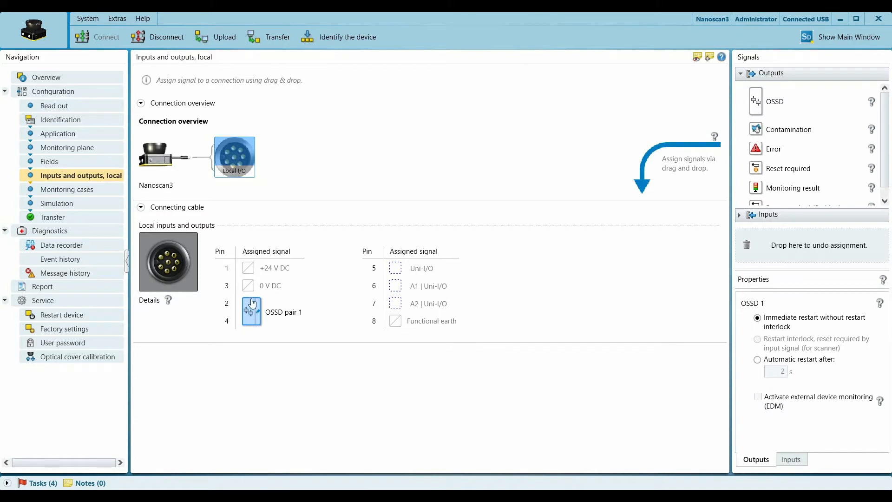
pyautogui.moveTo(298, 276)
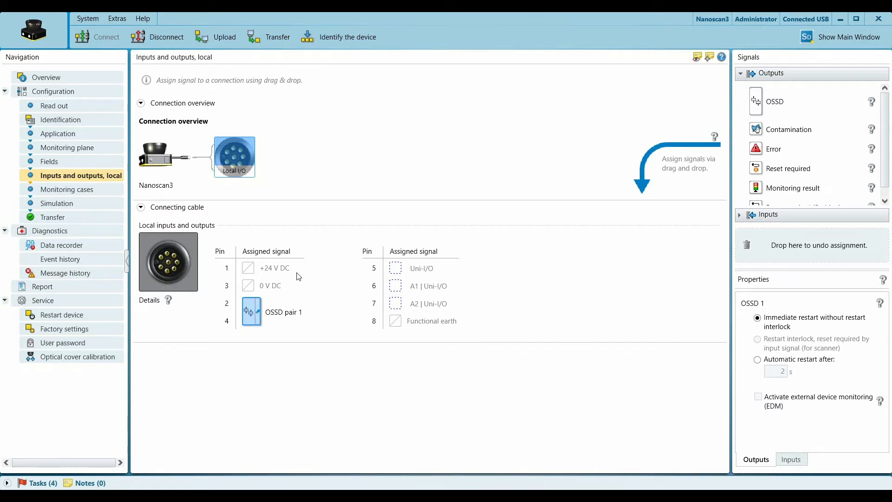
pyautogui.moveTo(399, 263)
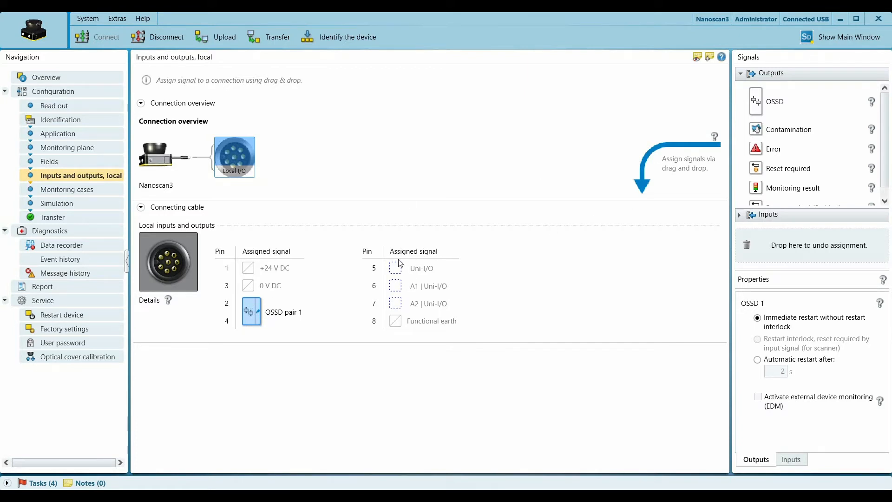
pyautogui.moveTo(772, 174)
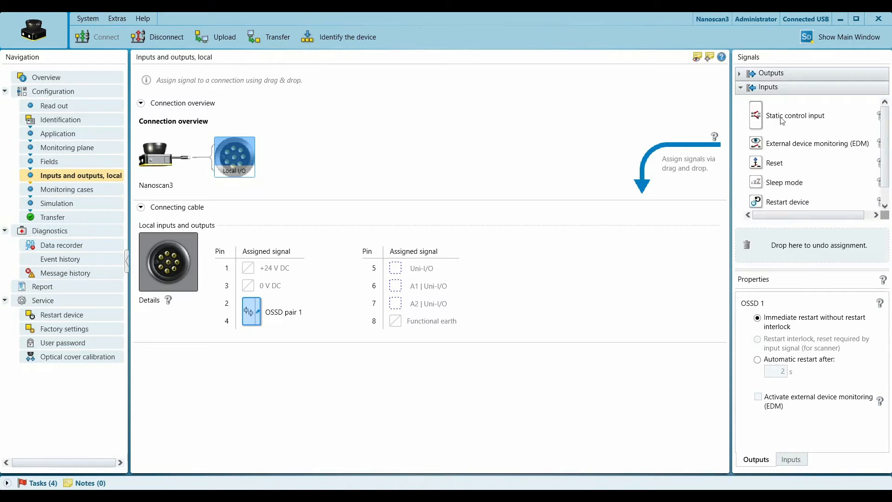
pyautogui.moveTo(761, 167)
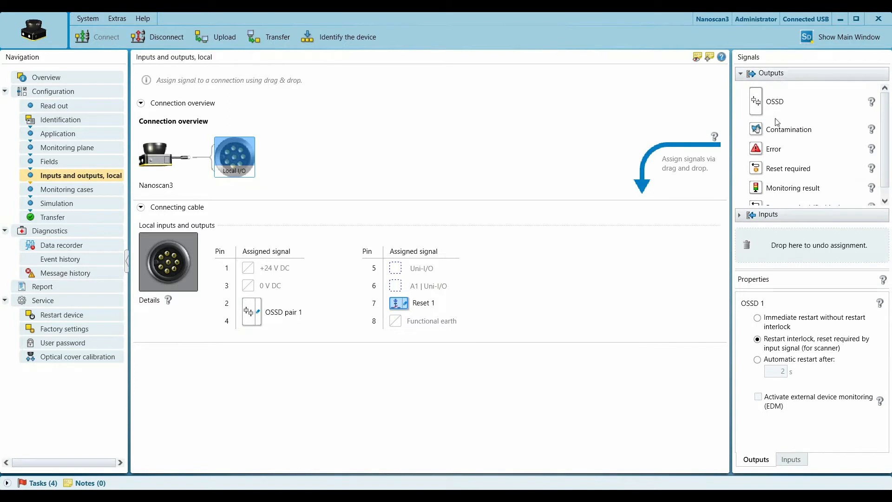
pyautogui.moveTo(756, 190)
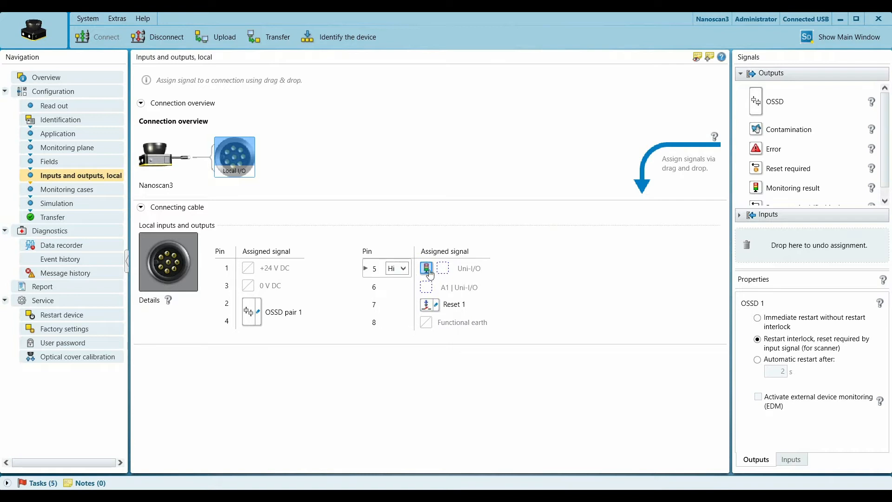
pyautogui.moveTo(673, 270)
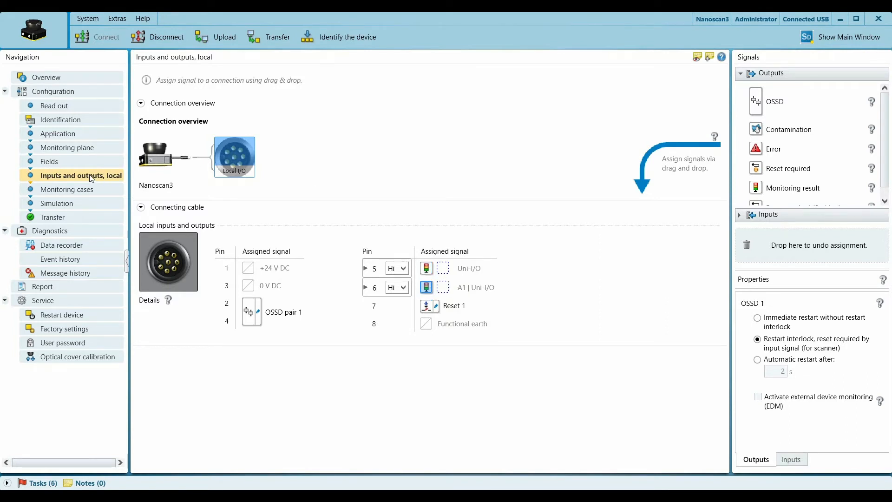
pyautogui.moveTo(79, 191)
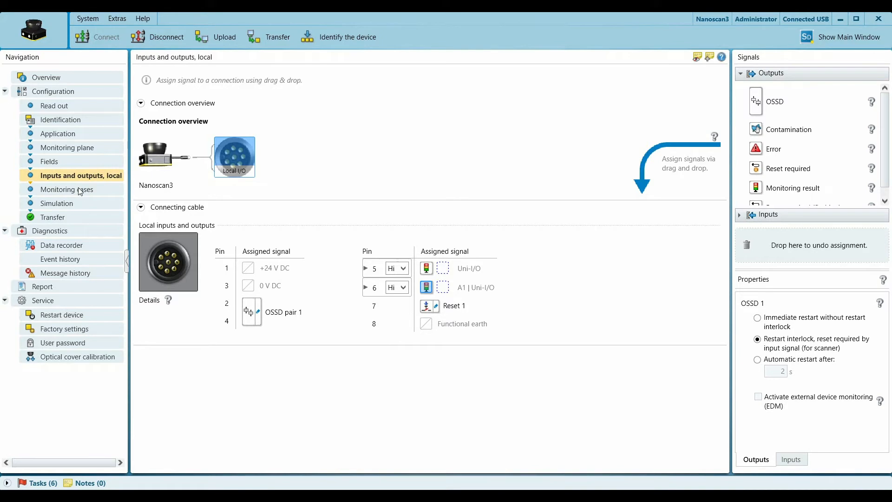
# - Overwrite the monitoring case: path 1 to OSSD pair 1 and UO 1, path 2 to UO 2
pyautogui.click(70, 190)
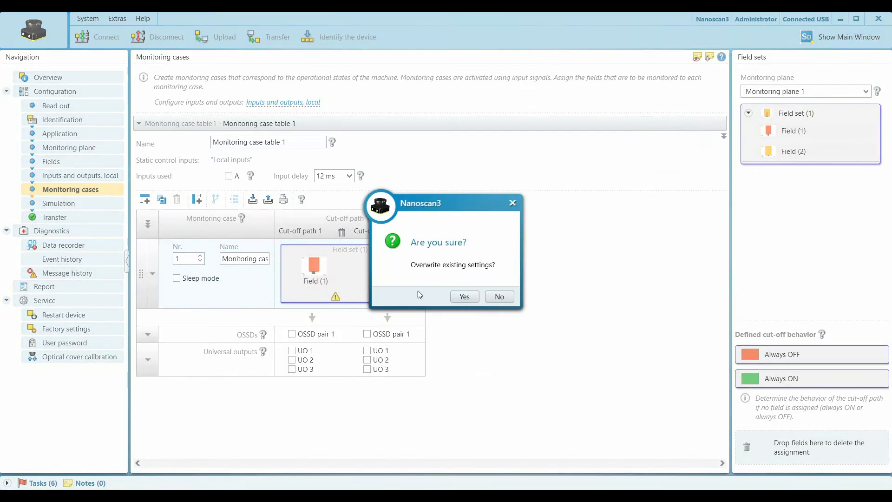
pyautogui.click(464, 297)
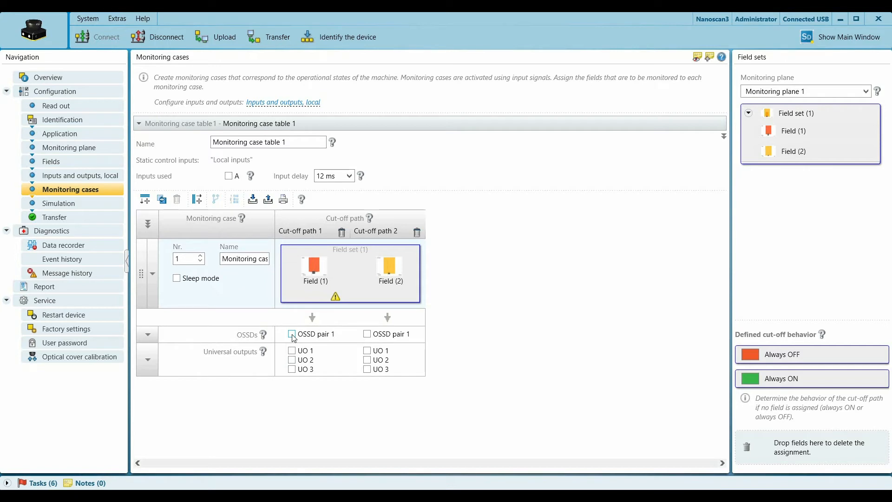
pyautogui.click(291, 335)
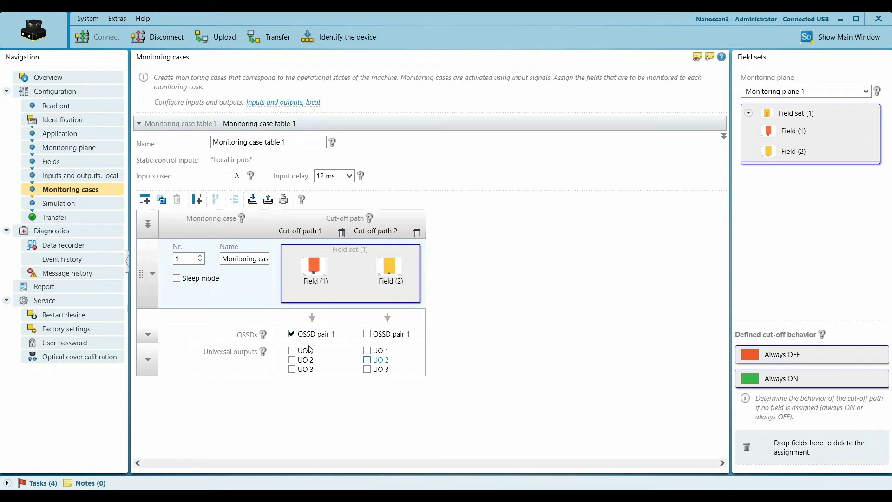
pyautogui.click(291, 350)
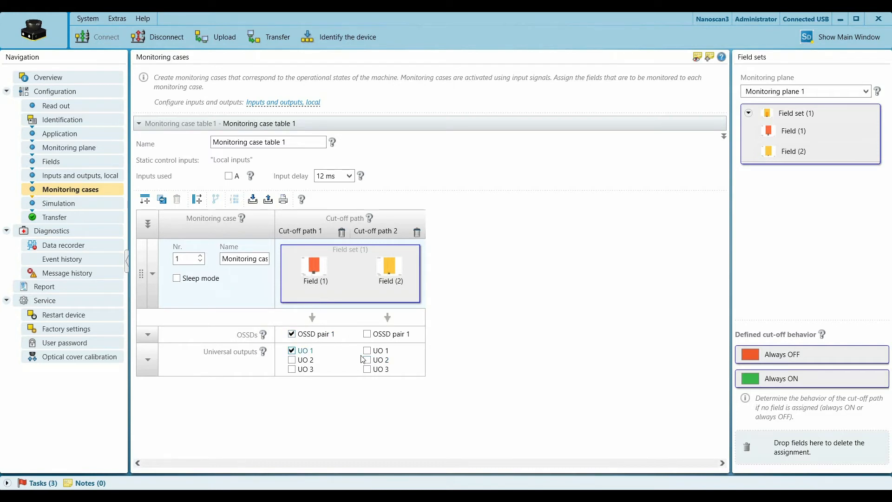
pyautogui.click(366, 360)
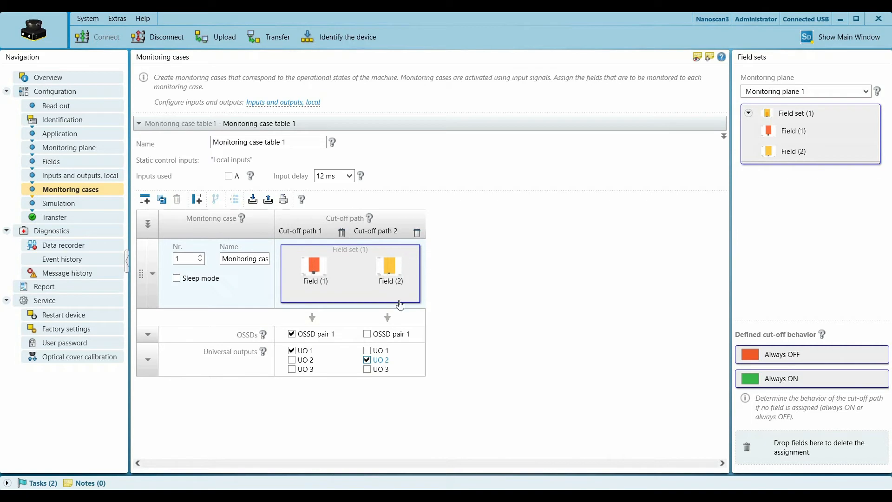
pyautogui.moveTo(77, 218)
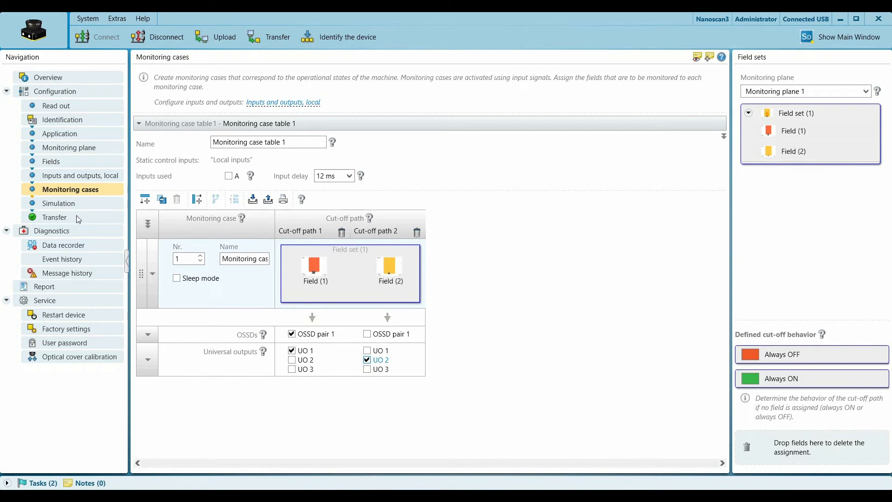
pyautogui.click(55, 217)
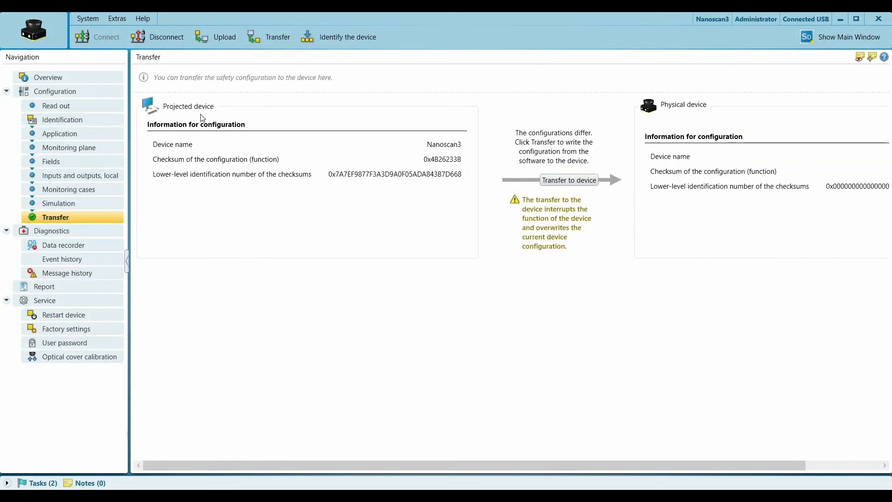